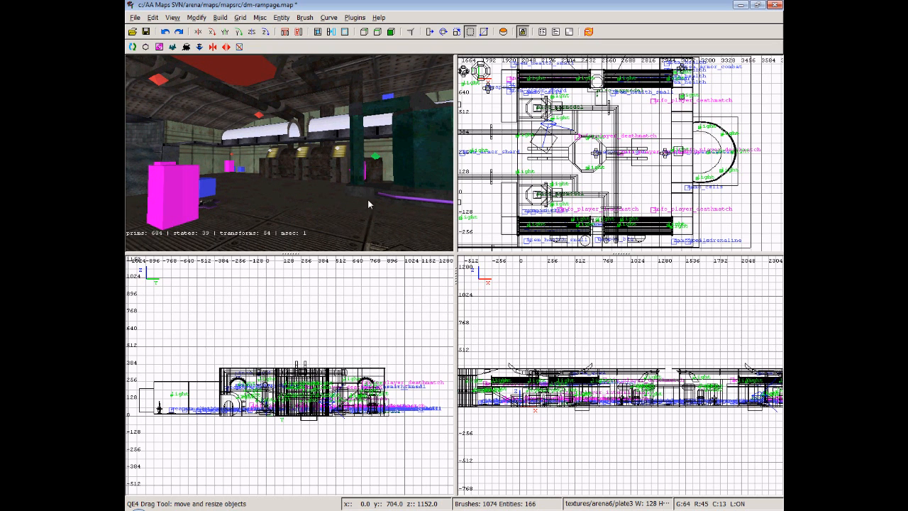
mouse_move(348, 212)
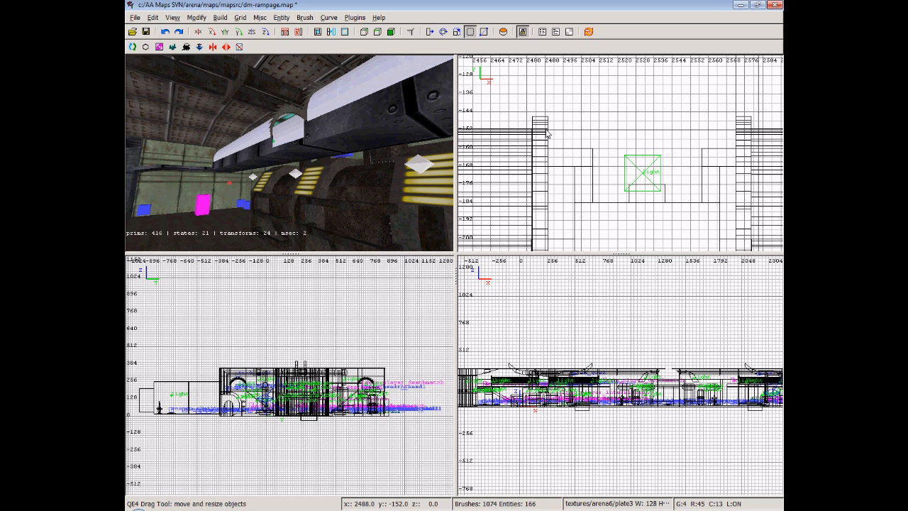
Drag out a new rectangular block brush in the corridor area of the top view.
left_click_drag(546, 135, 604, 114)
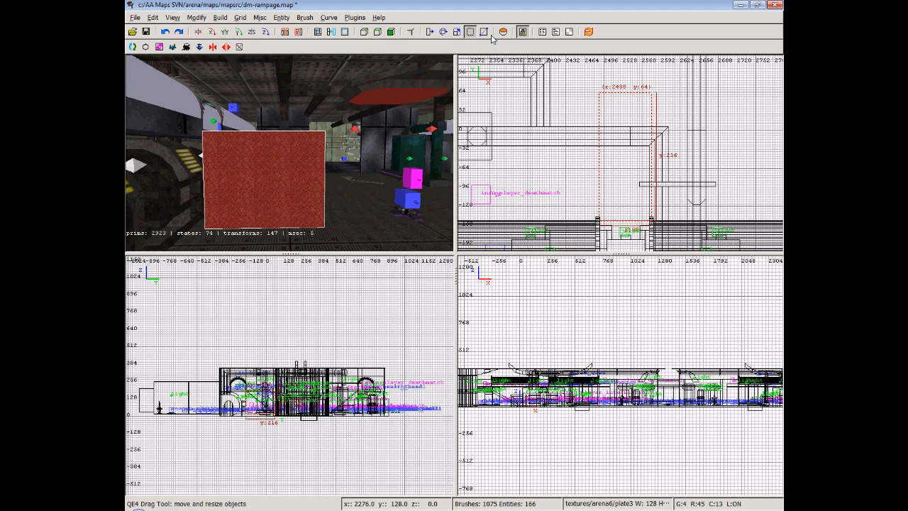
mouse_move(482, 31)
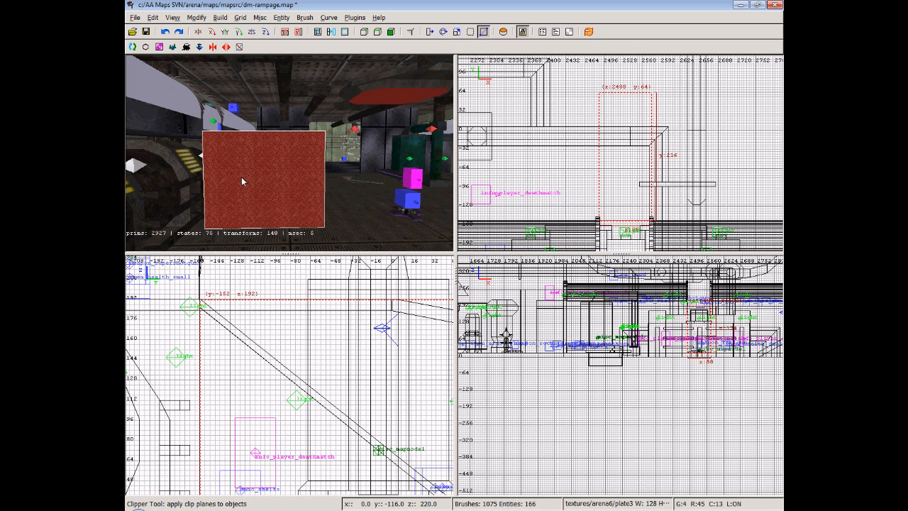
mouse_move(247, 176)
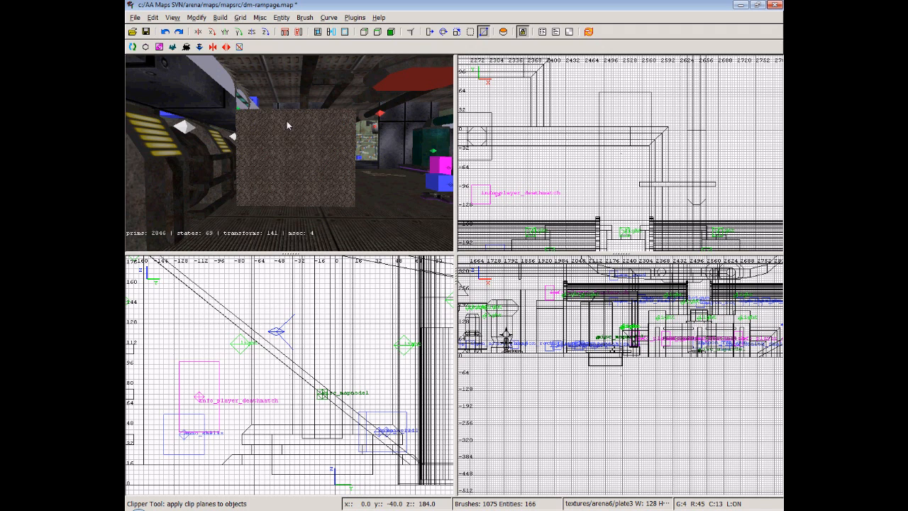
Activate the Clipper tool on the new corridor brush.
left_click(486, 31)
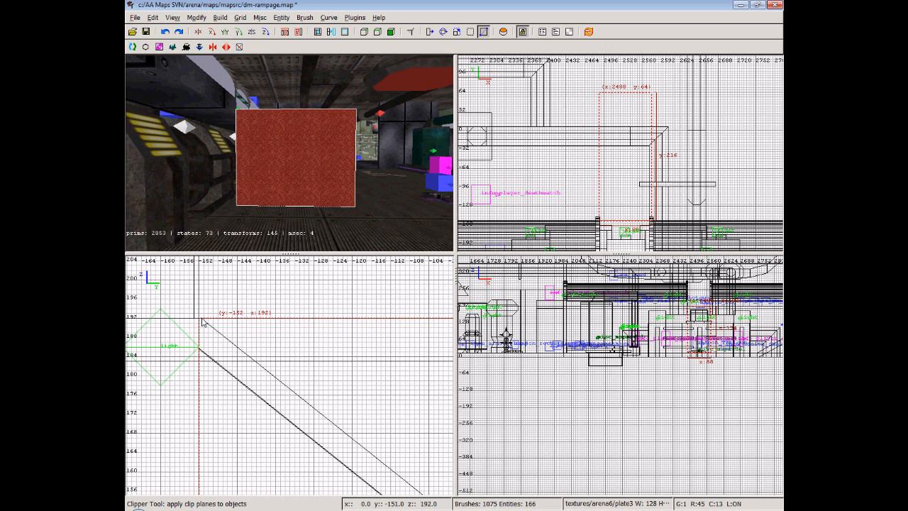
mouse_move(214, 332)
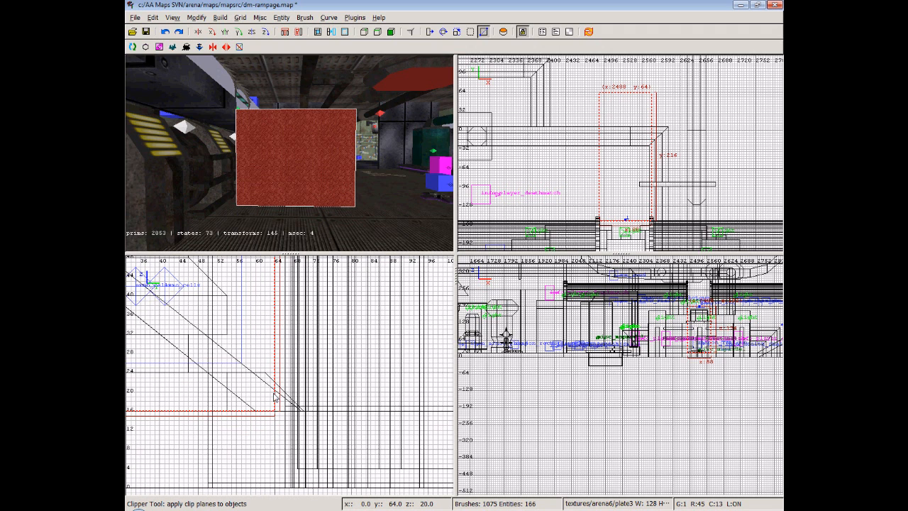
mouse_move(271, 391)
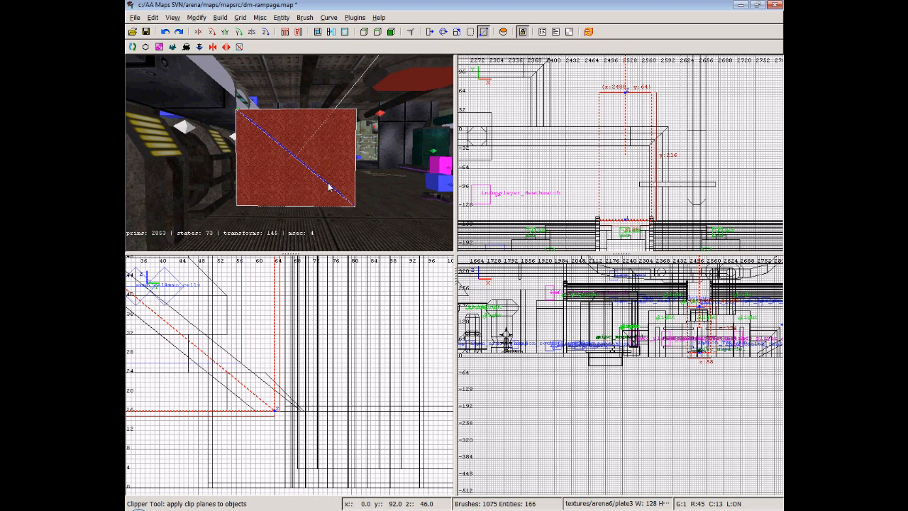
mouse_move(315, 176)
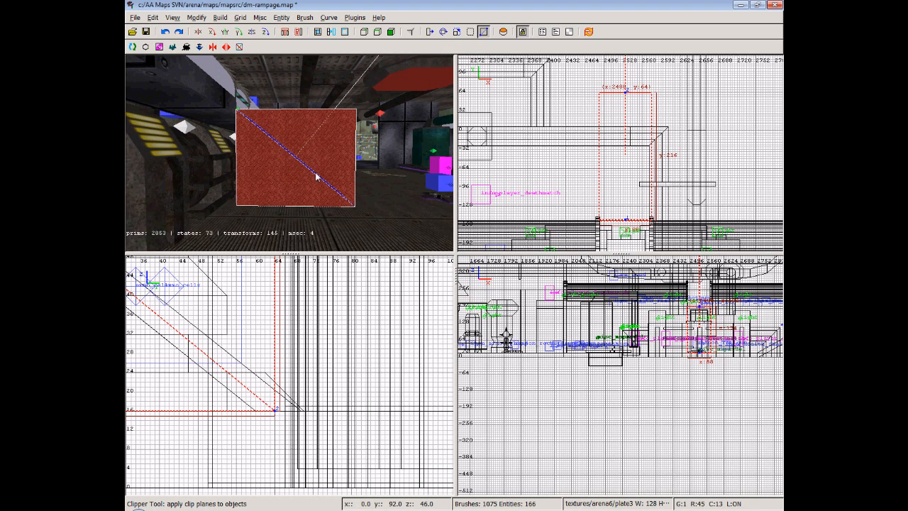
mouse_move(248, 131)
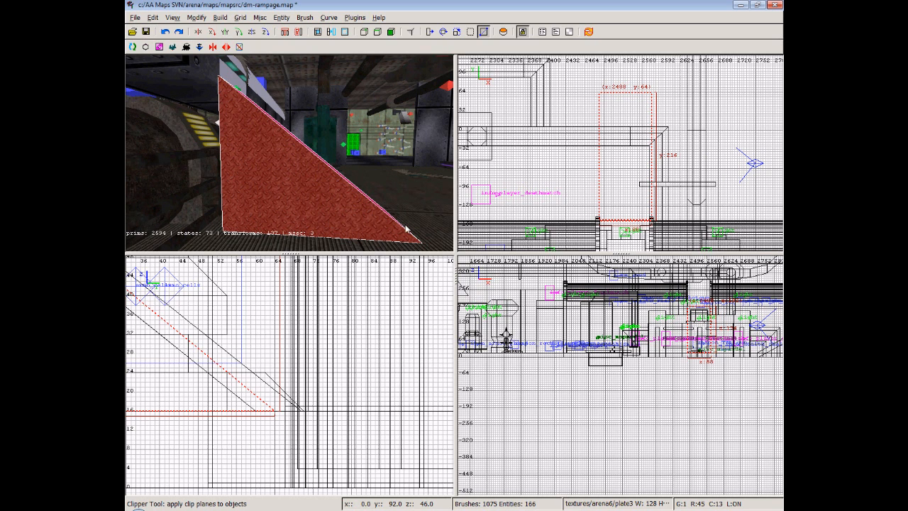
mouse_move(389, 234)
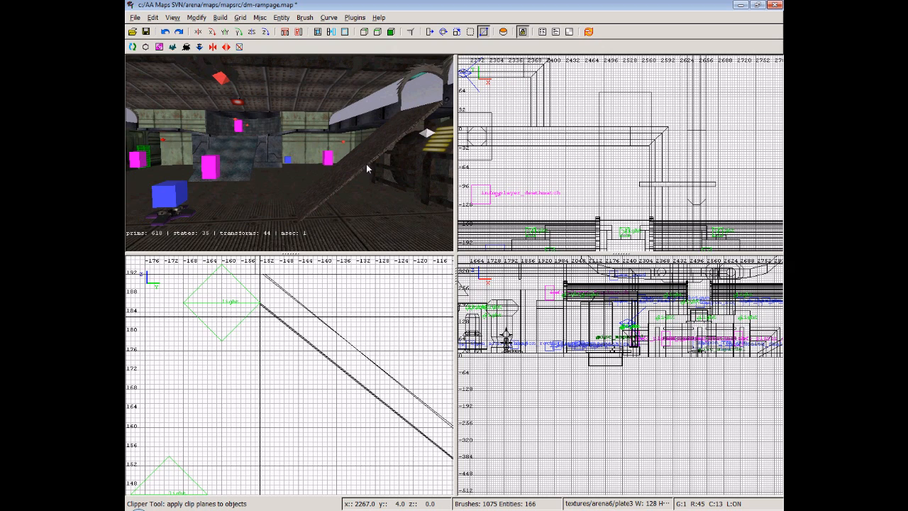
mouse_move(364, 166)
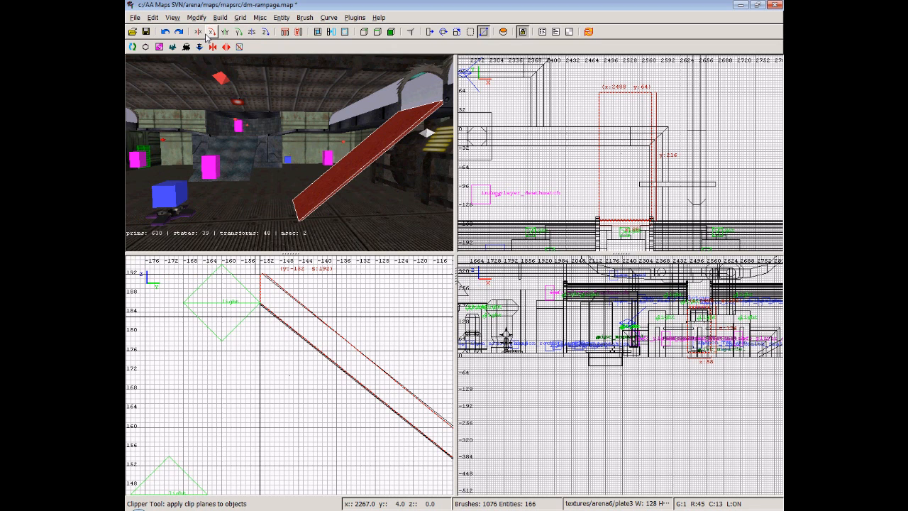
mouse_move(214, 47)
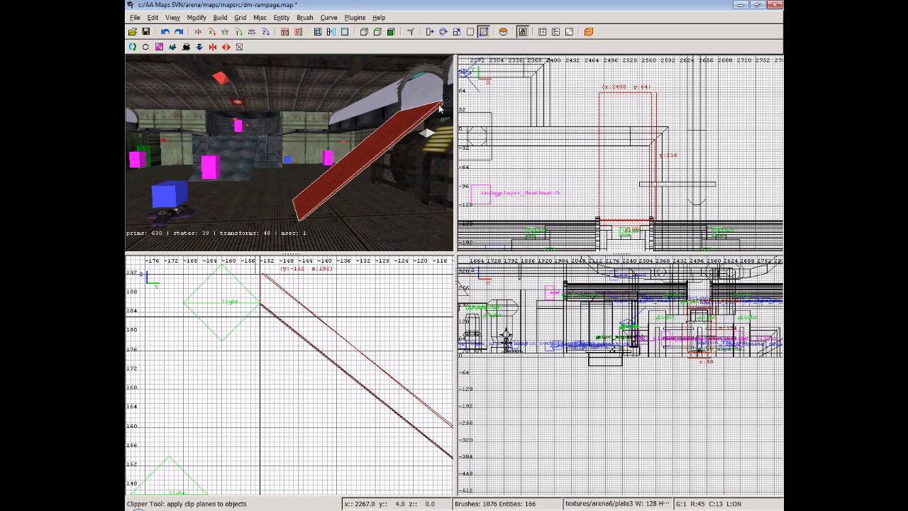
mouse_move(163, 112)
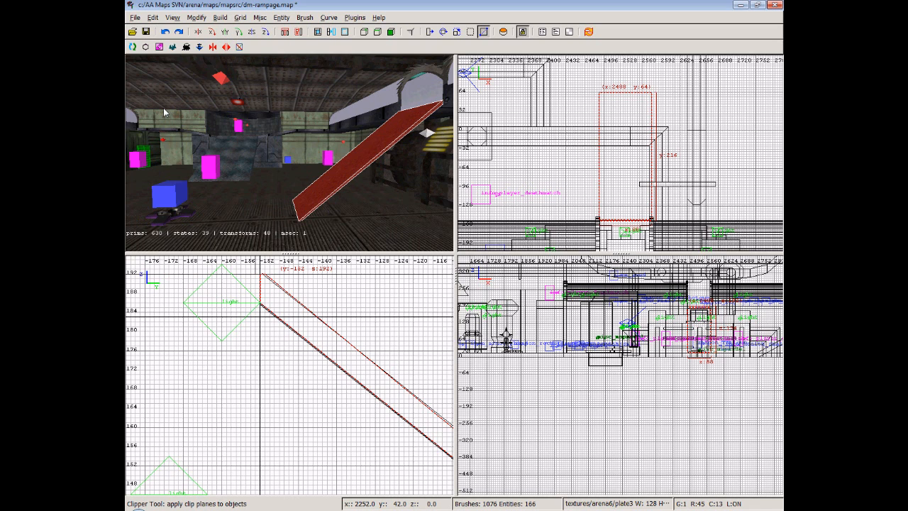
mouse_move(179, 287)
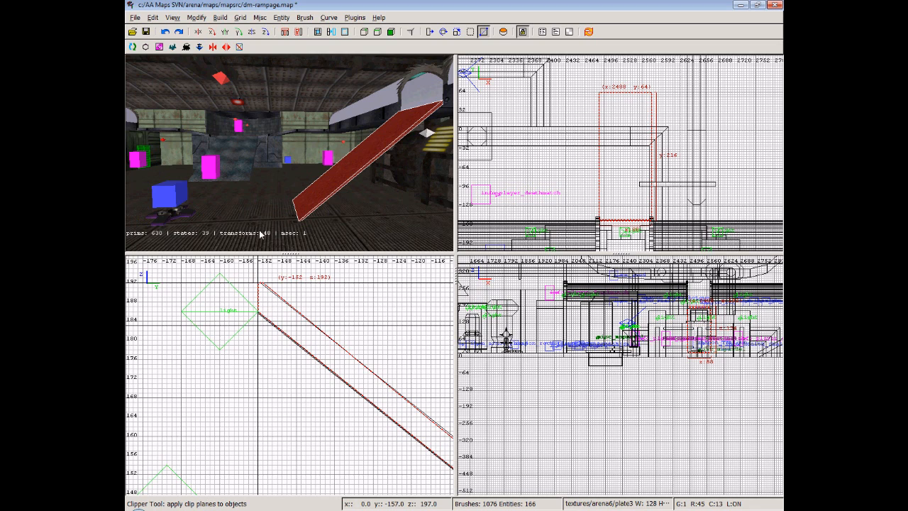
mouse_move(225, 32)
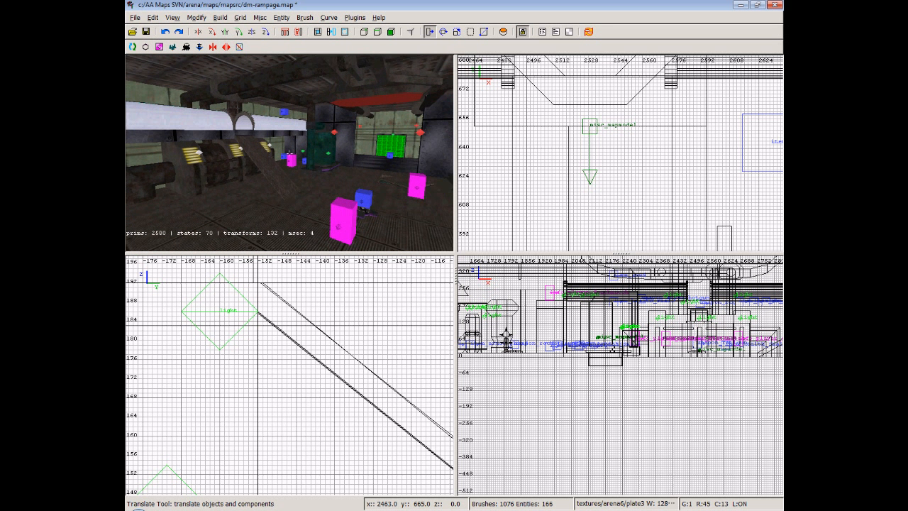
mouse_move(278, 182)
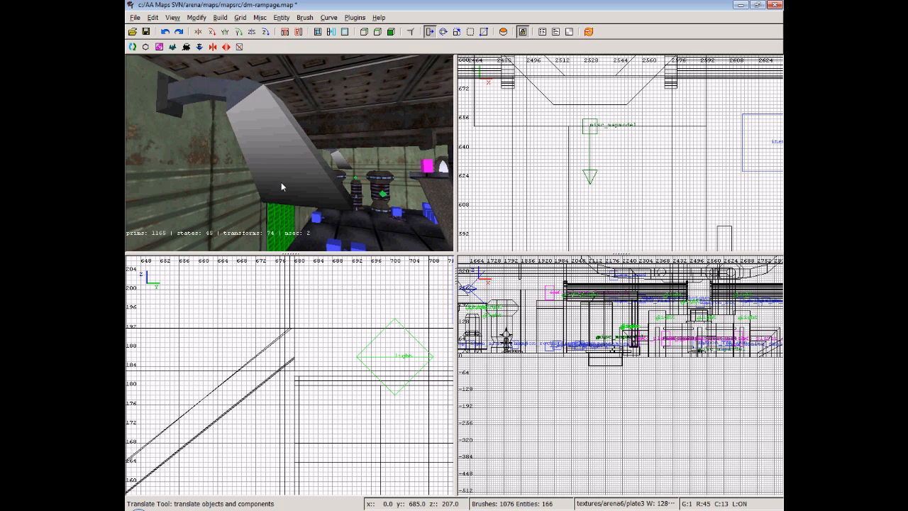
mouse_move(258, 97)
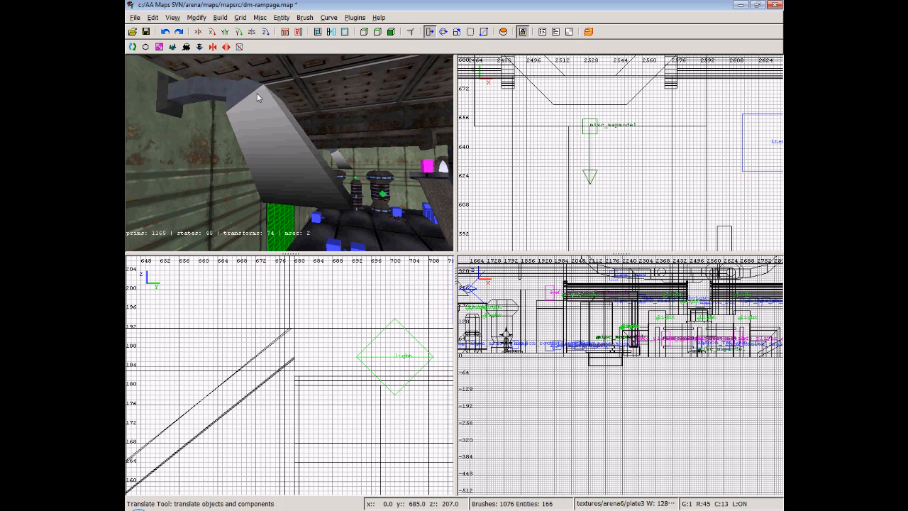
mouse_move(319, 152)
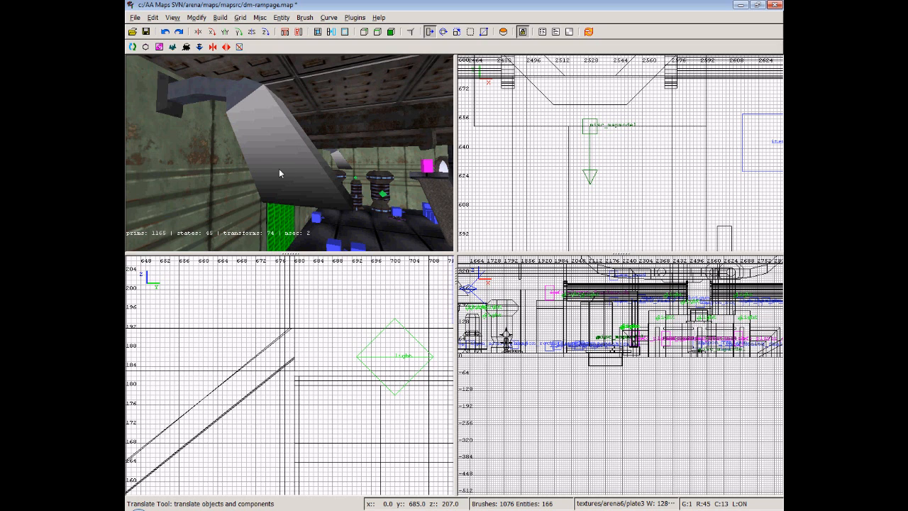
mouse_move(259, 163)
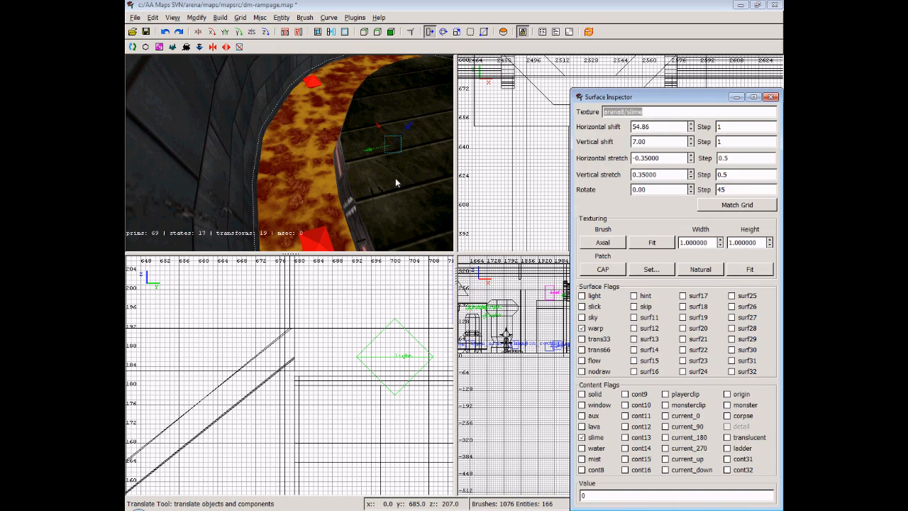
Inspect a Surface Flags checkbox in the Surface Inspector for the lava-textured wall.
left_click(584, 328)
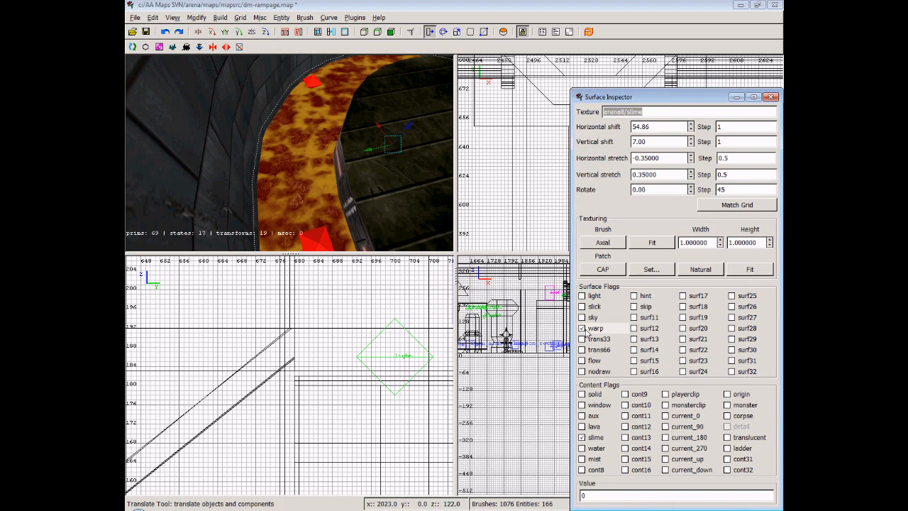